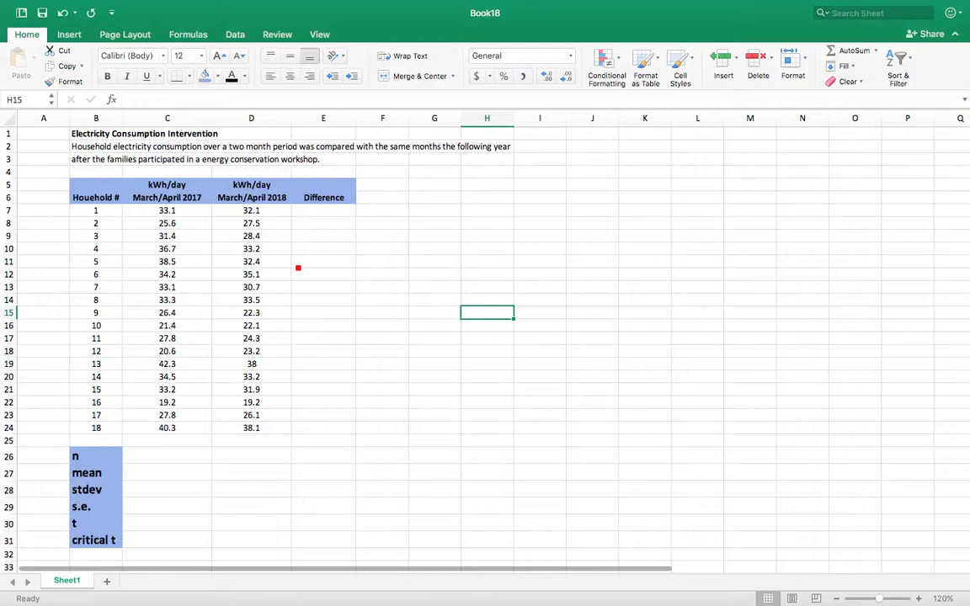
Enter =C7-D7 in E7 and fill the Difference formula down to household 18.
click(324, 209)
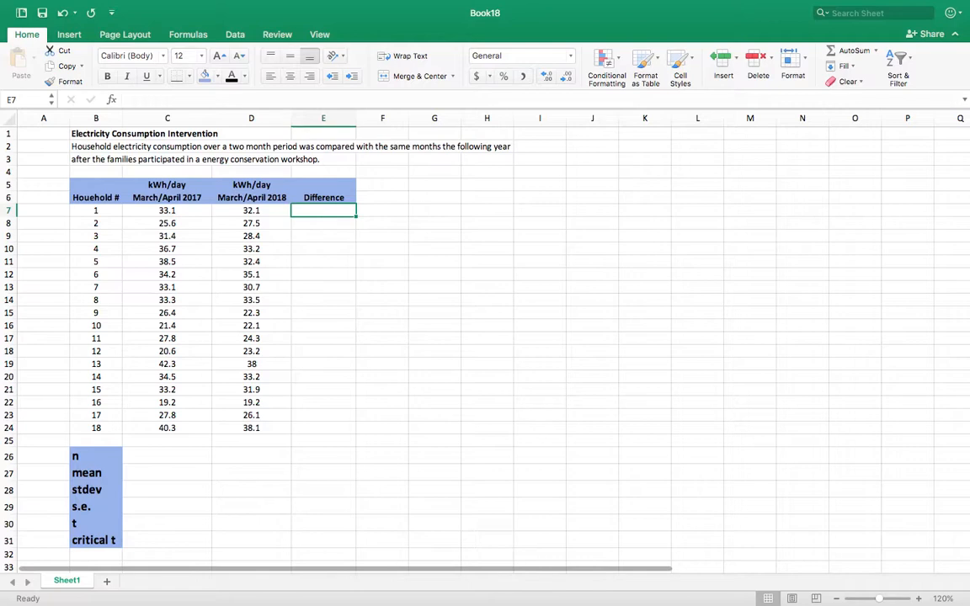
text(=)
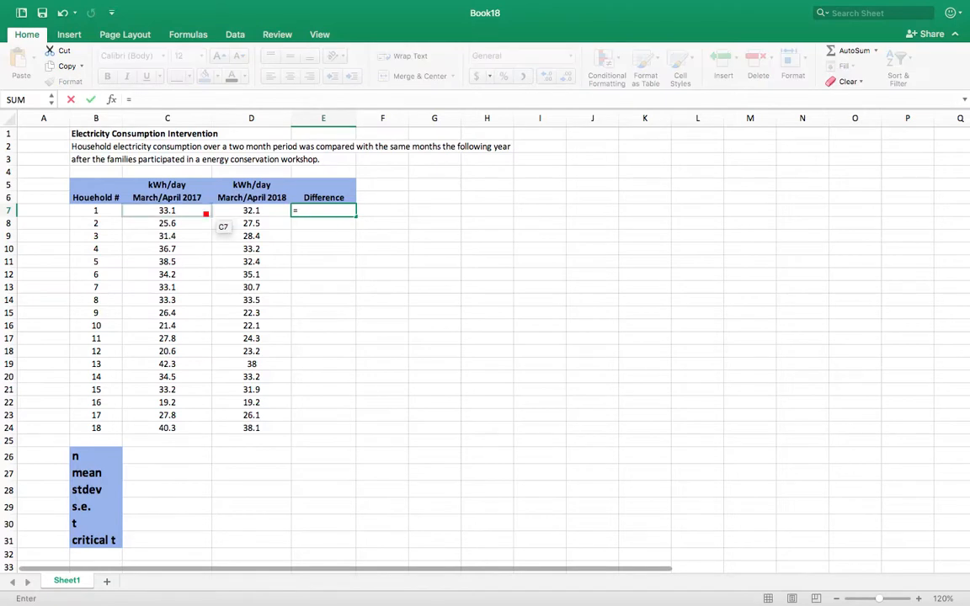
click(167, 211)
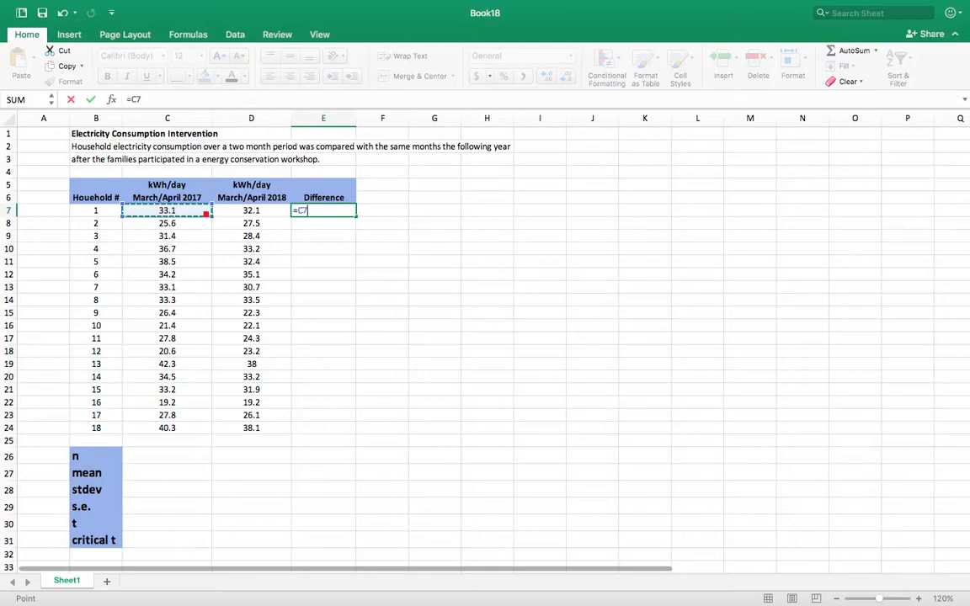
key(Return)
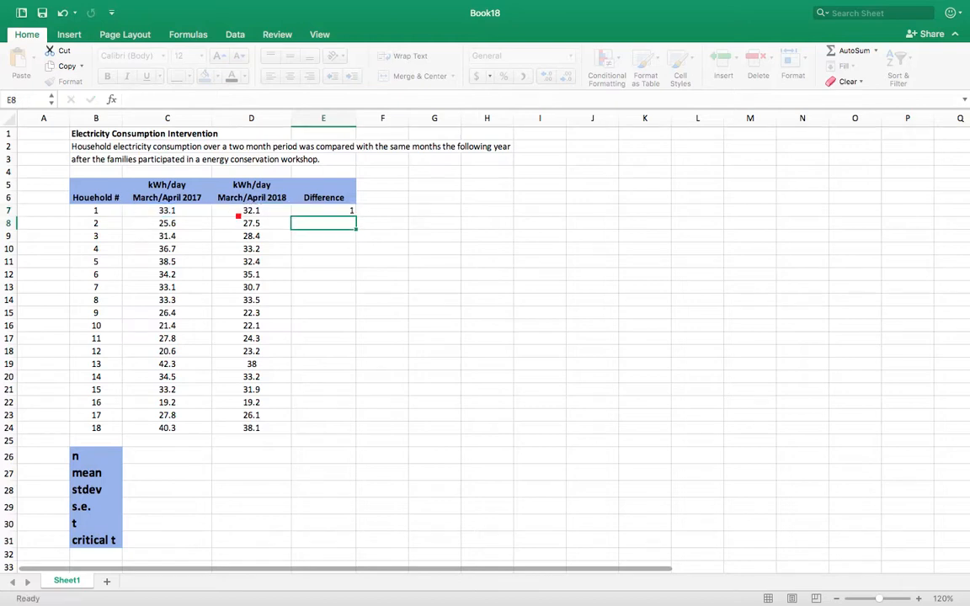
drag(323, 209, 324, 427)
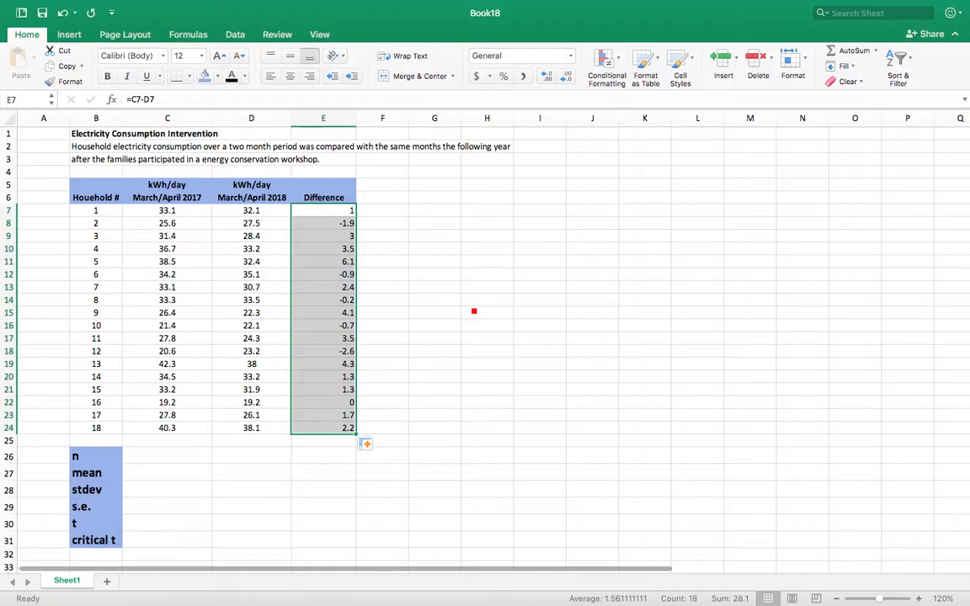
Pick a spot beside the table to begin the H0 hypothesis label.
click(487, 312)
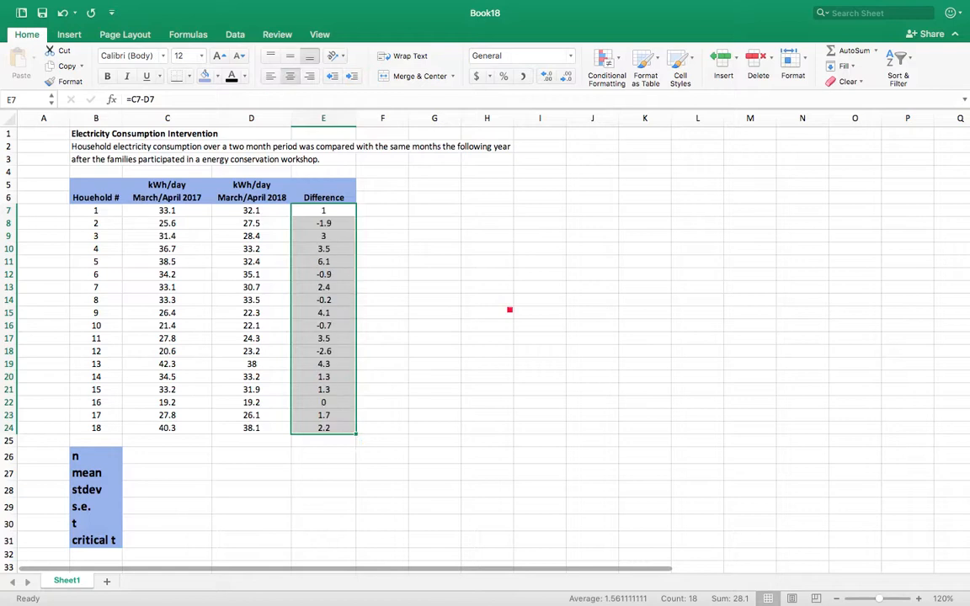
click(487, 312)
text(H0)
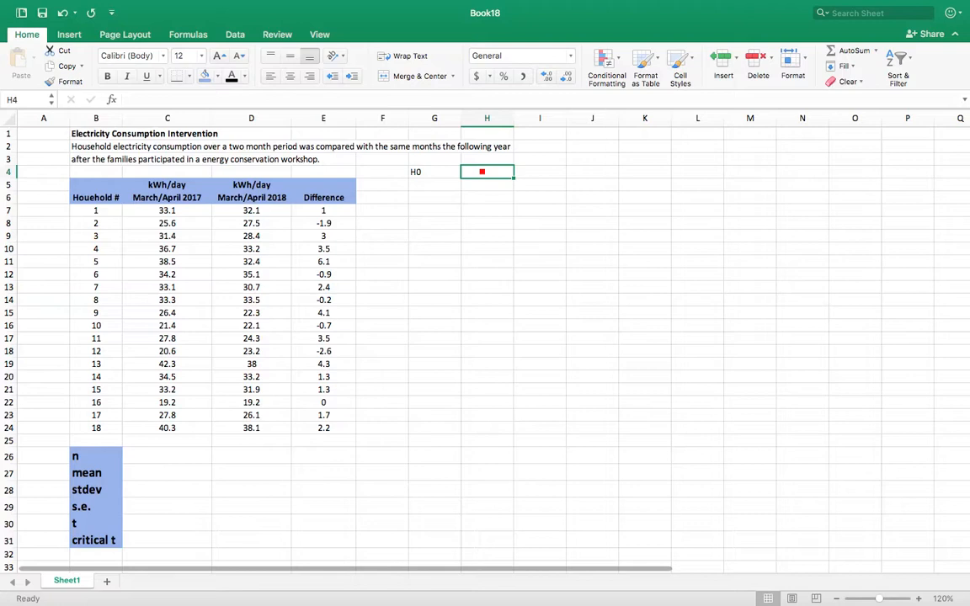
Record H0 as M=0 and H1 as 'M does not = 0', then select the n cell.
text(M=0)
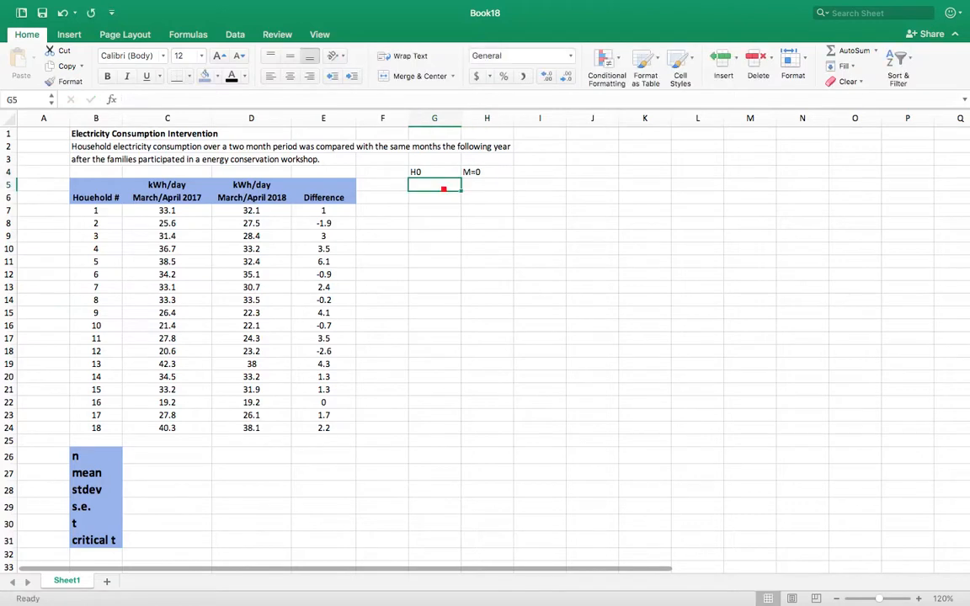
text(H1)
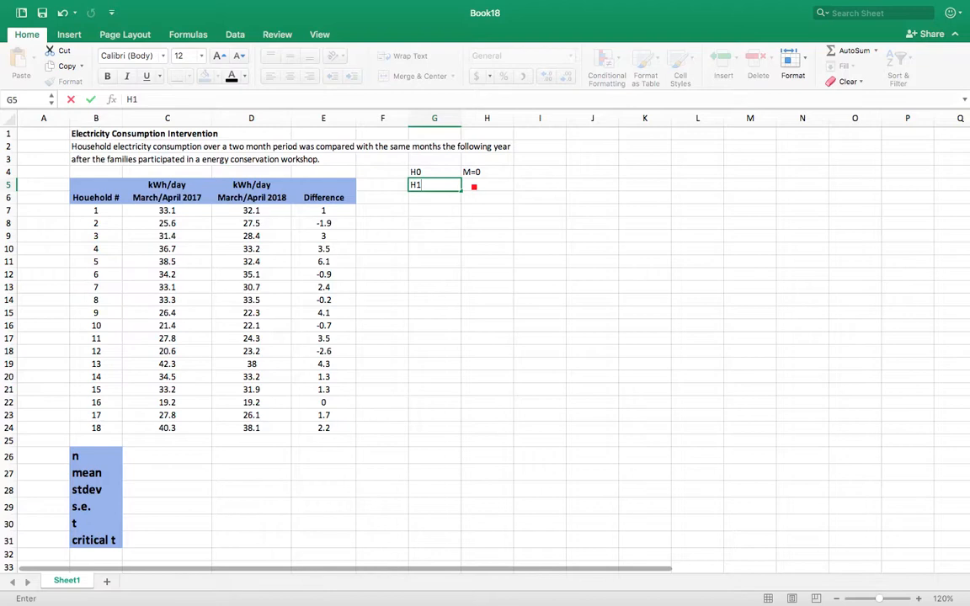
text(M does n)
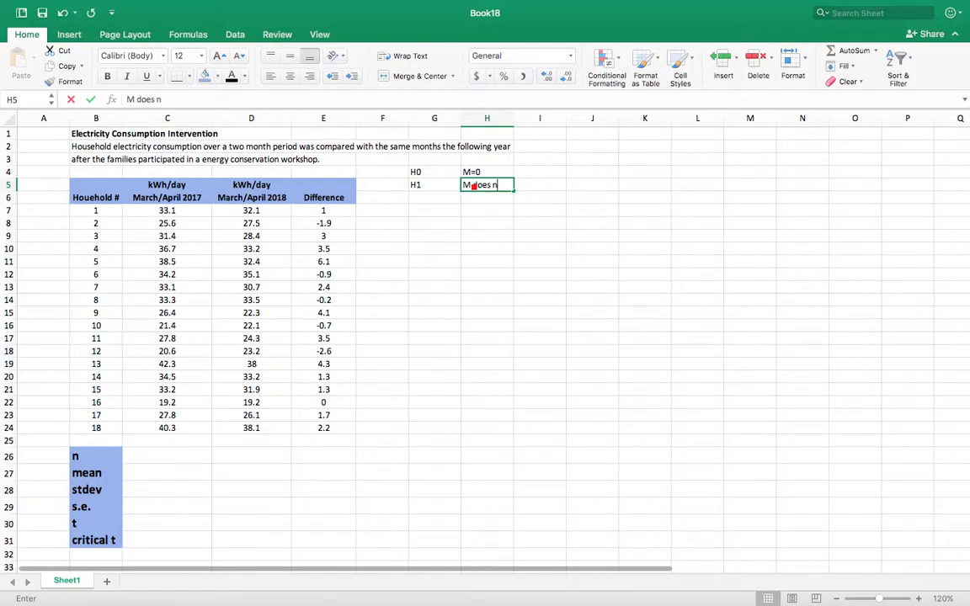
text(ot = 0)
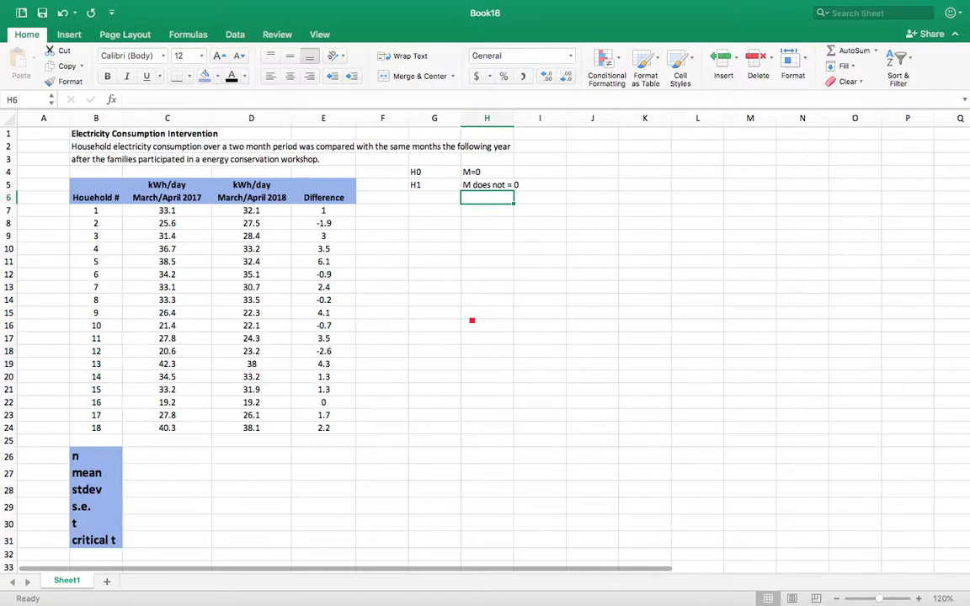
click(323, 455)
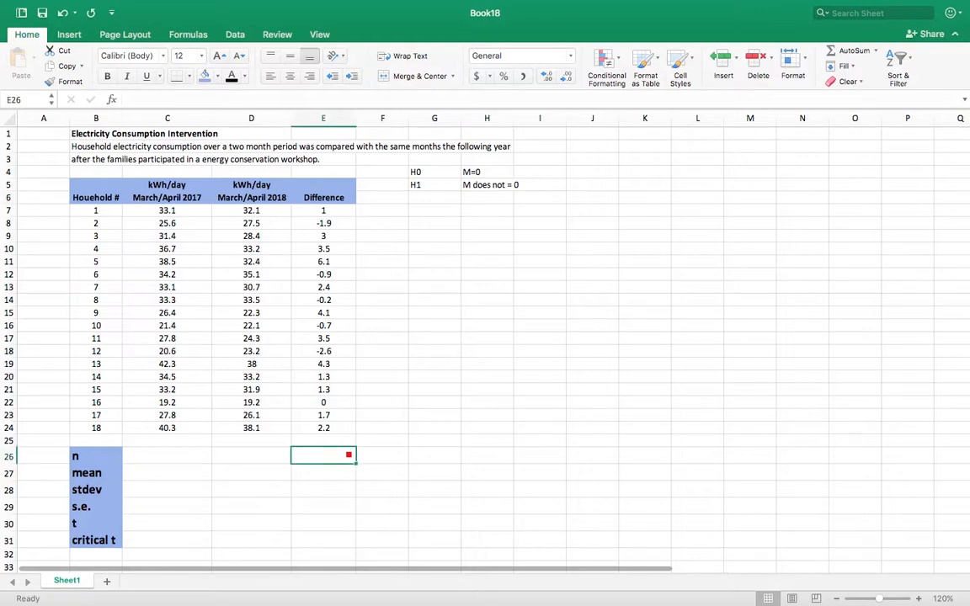
Compute n in E26 with =COUNT(E7:E24), giving 18.
text(=)
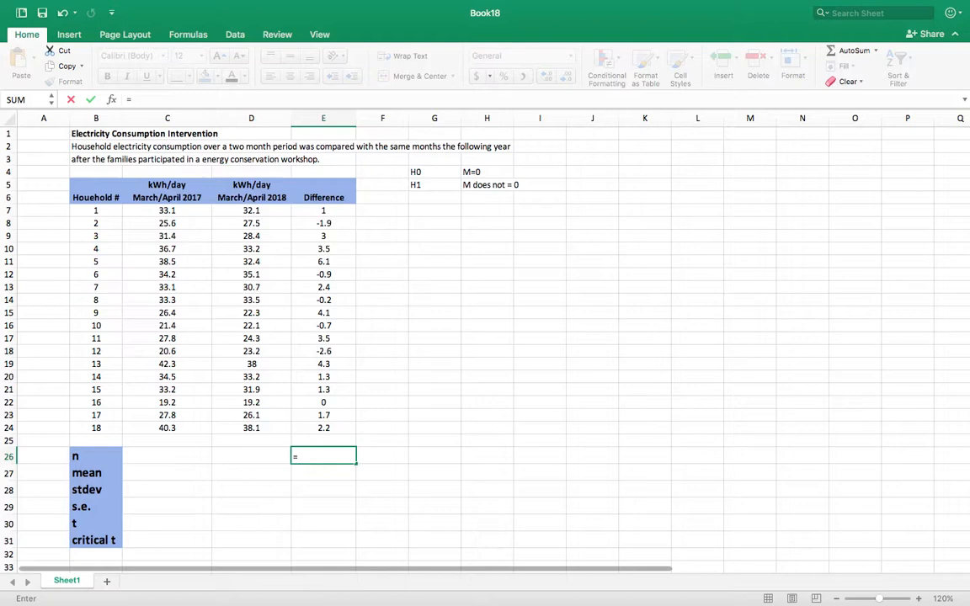
text(count)
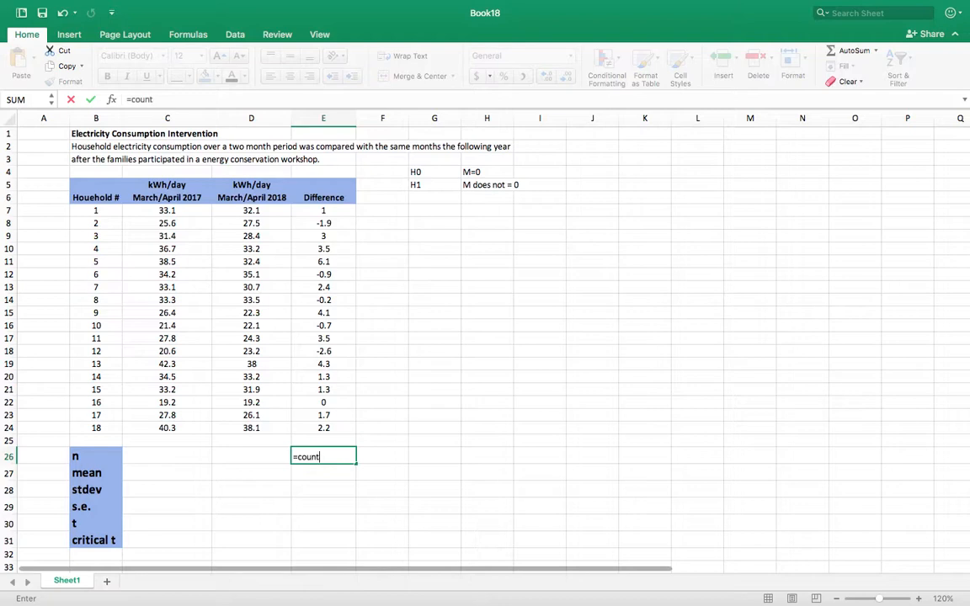
text(()
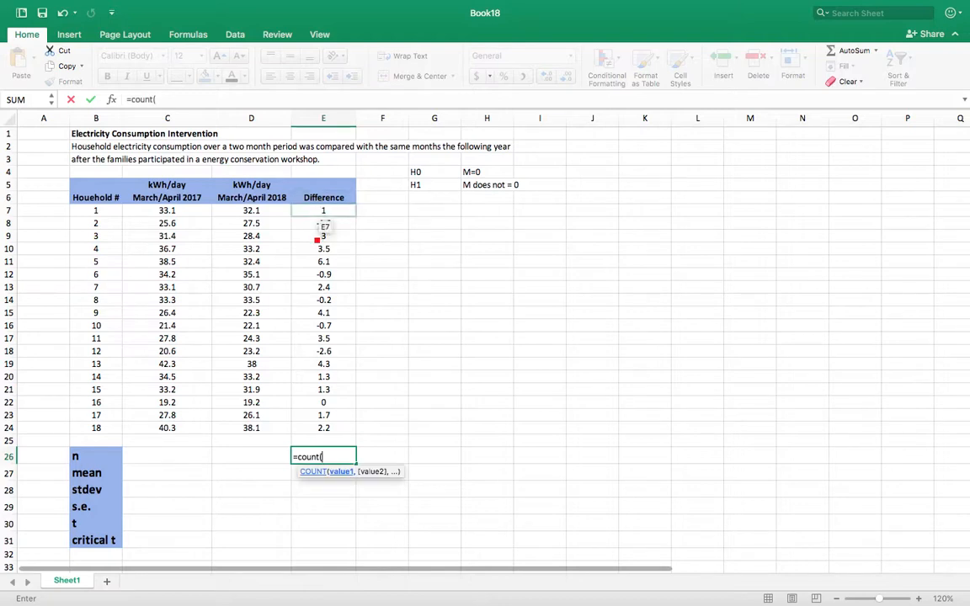
key(Return)
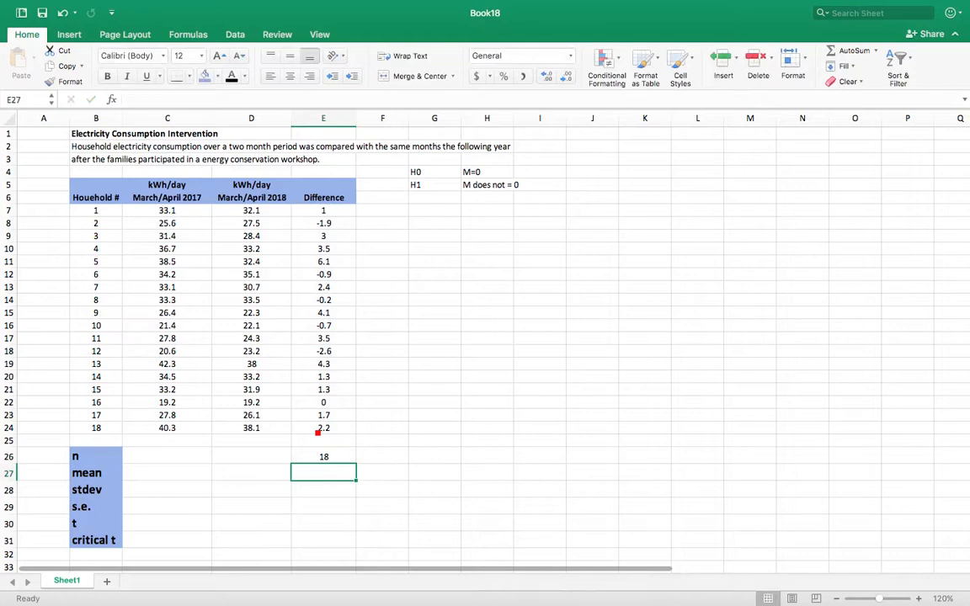
Compute the mean (≈1.561) with AVERAGE and standard deviation (≈2.323) with STDEV of E7:E24.
text(=average()
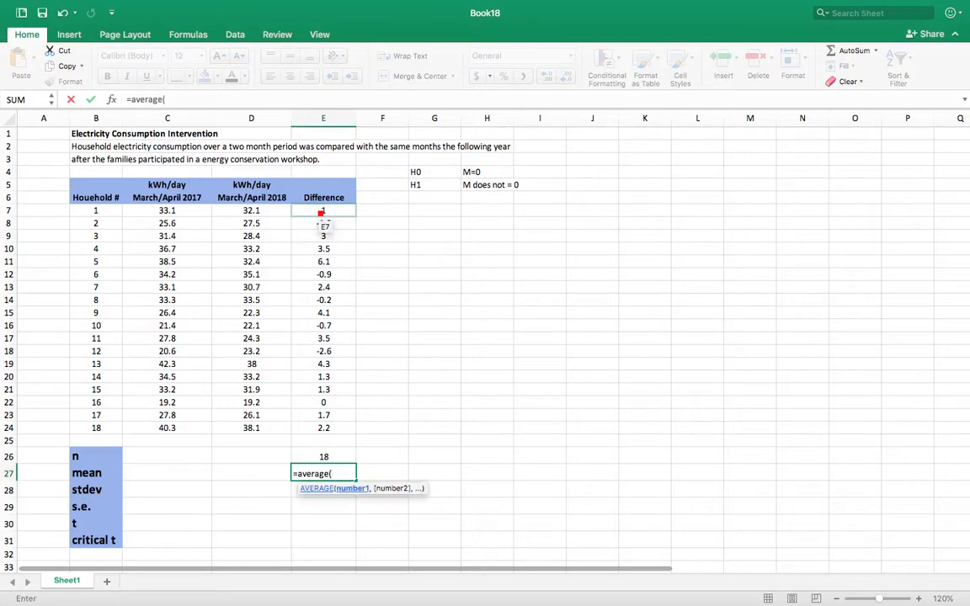
drag(324, 209, 323, 427)
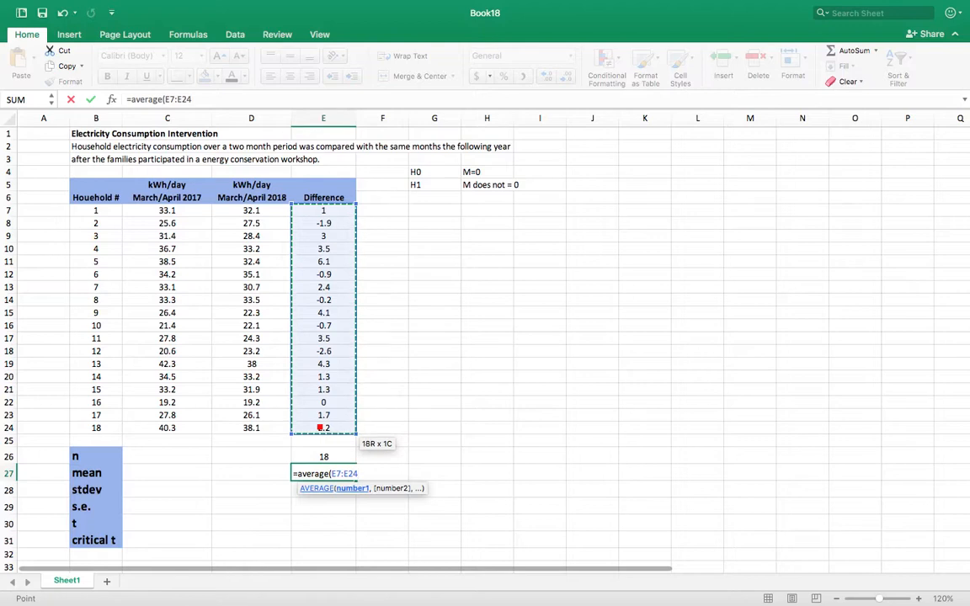
key(Return)
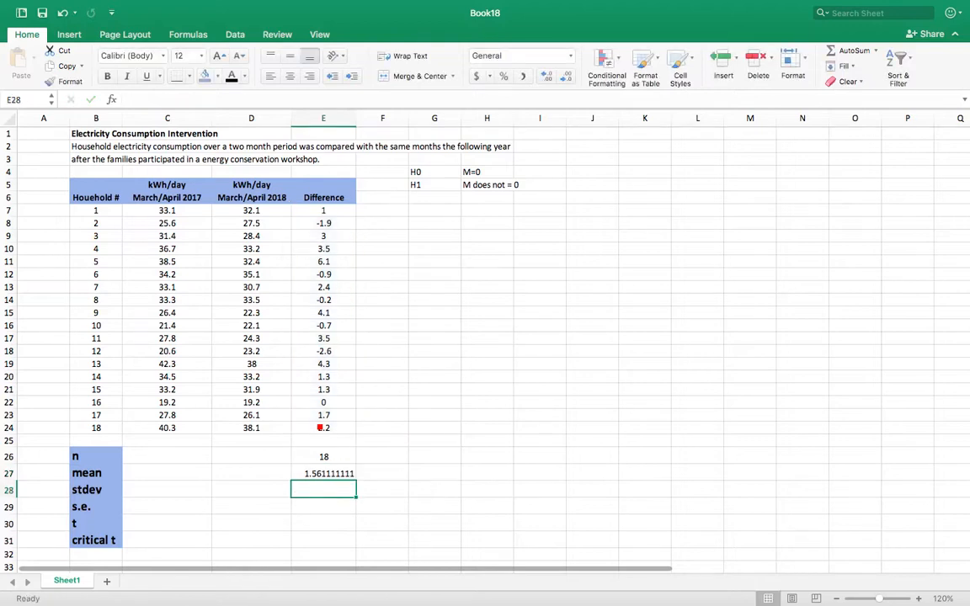
text(=stdev)
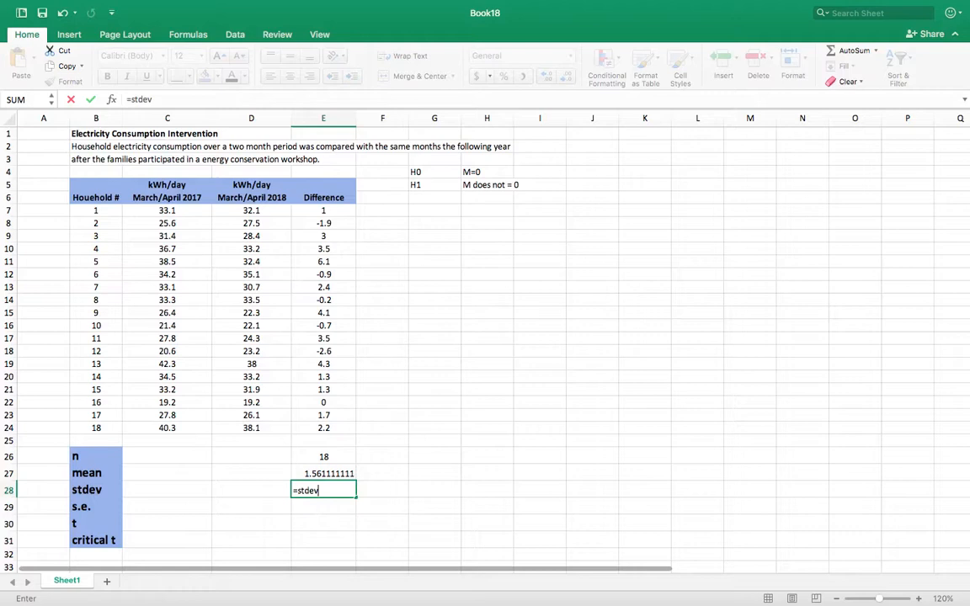
text(()
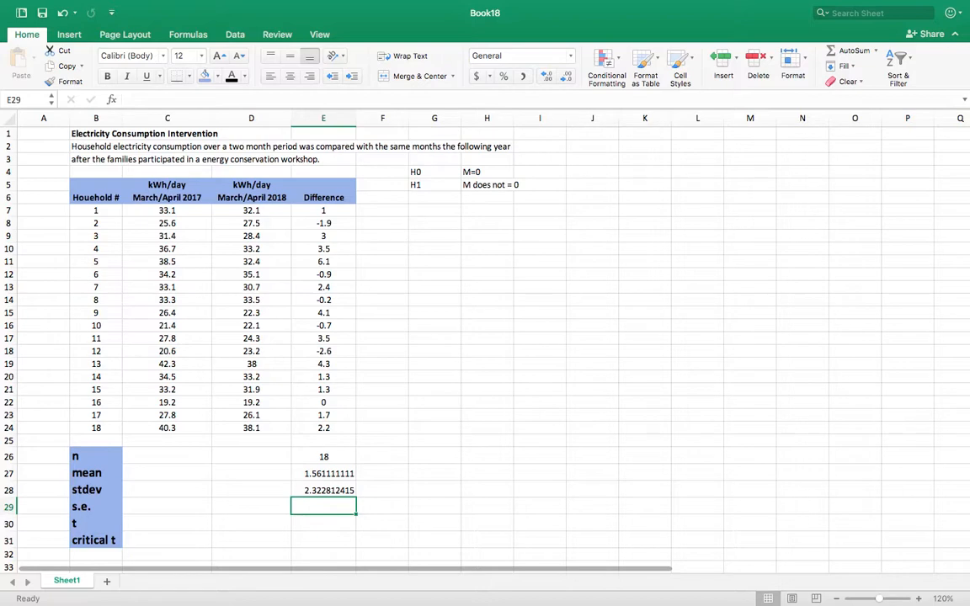
text(=E28)
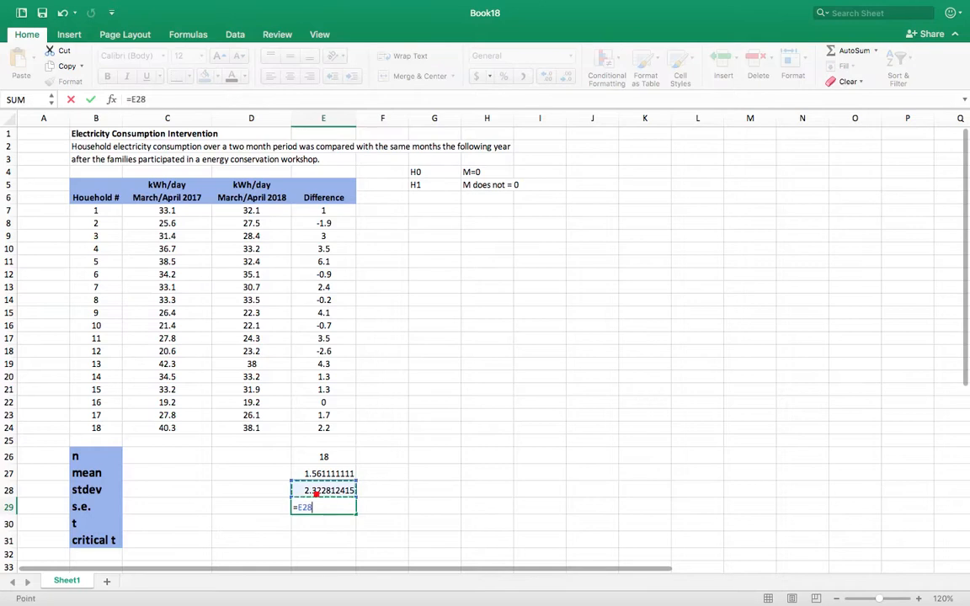
Compute the standard error in E29 as =E28/E26^.5, about 0.547.
text(/)
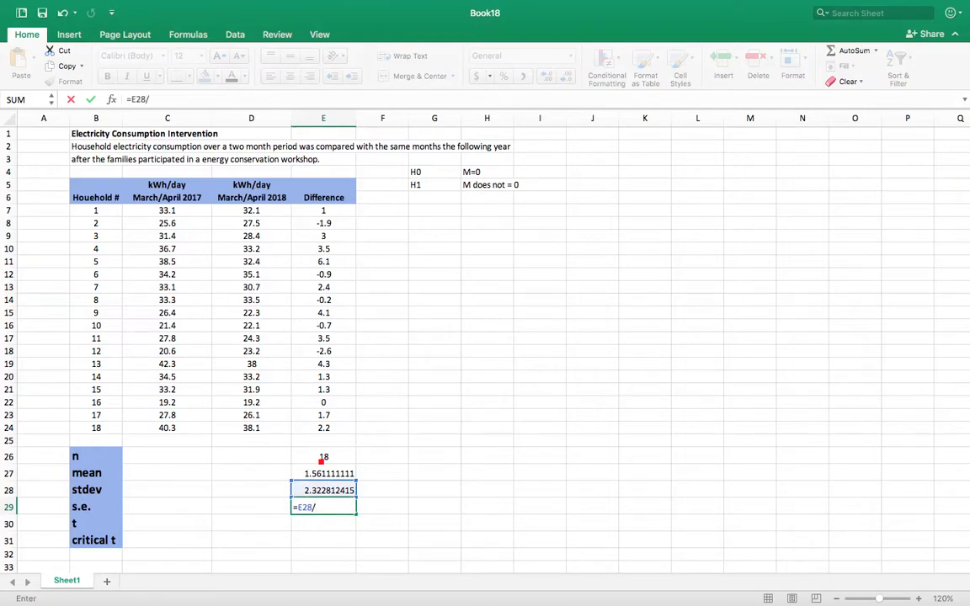
text(E26^)
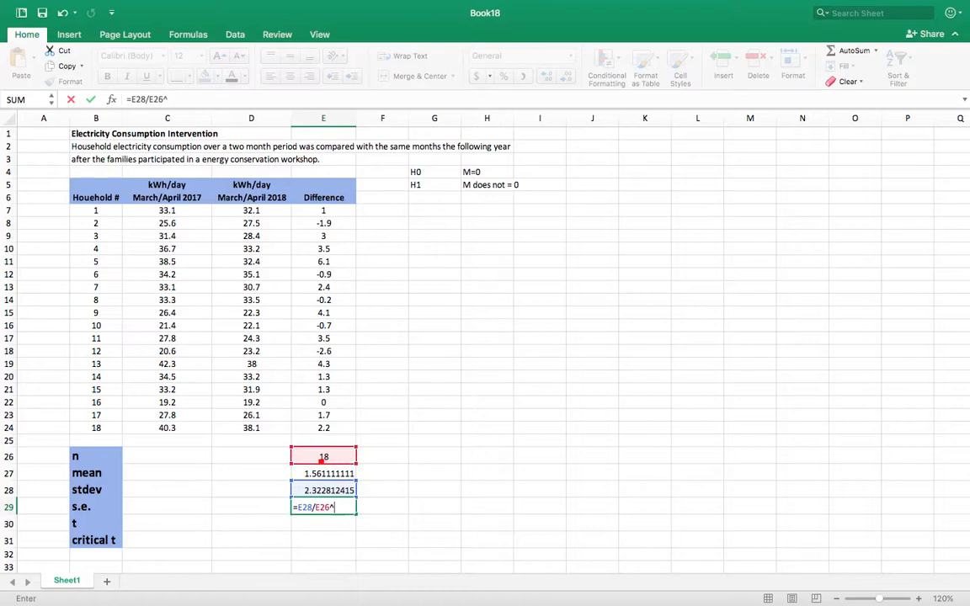
text(.)
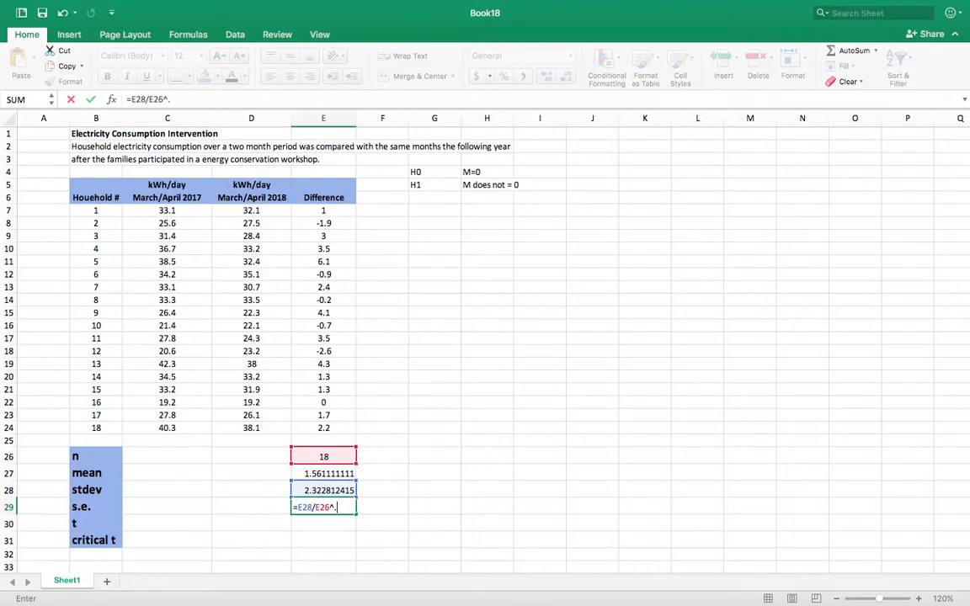
key(Return)
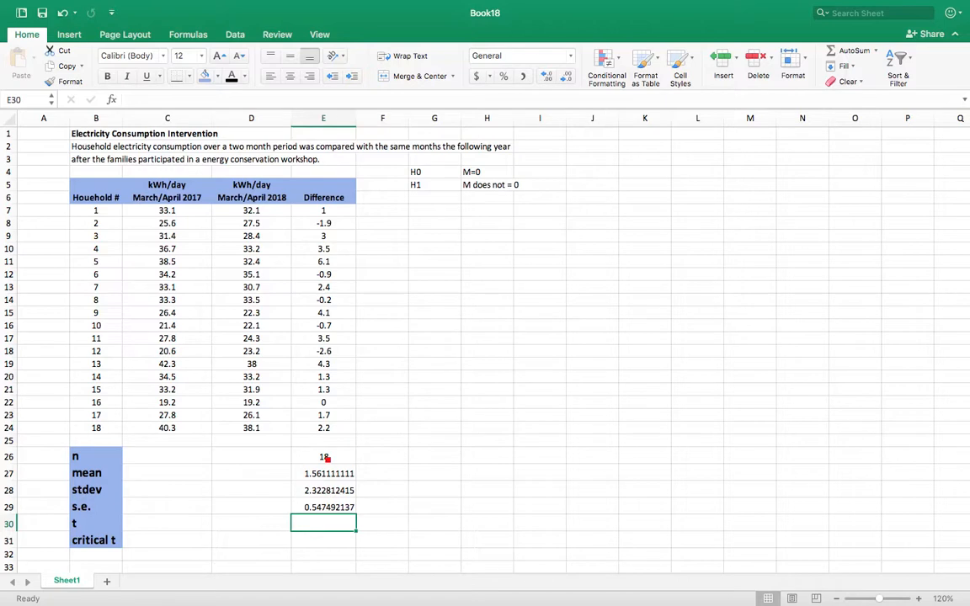
Show mean, stdev and s.e. to three decimals and begin the t formula in E30 with =E27.
drag(324, 474, 323, 490)
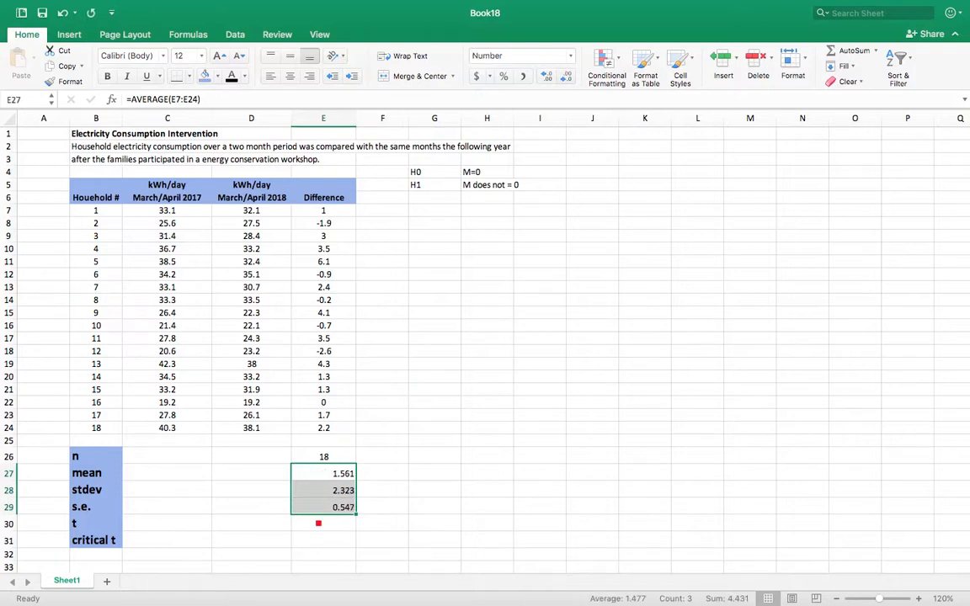
click(323, 524)
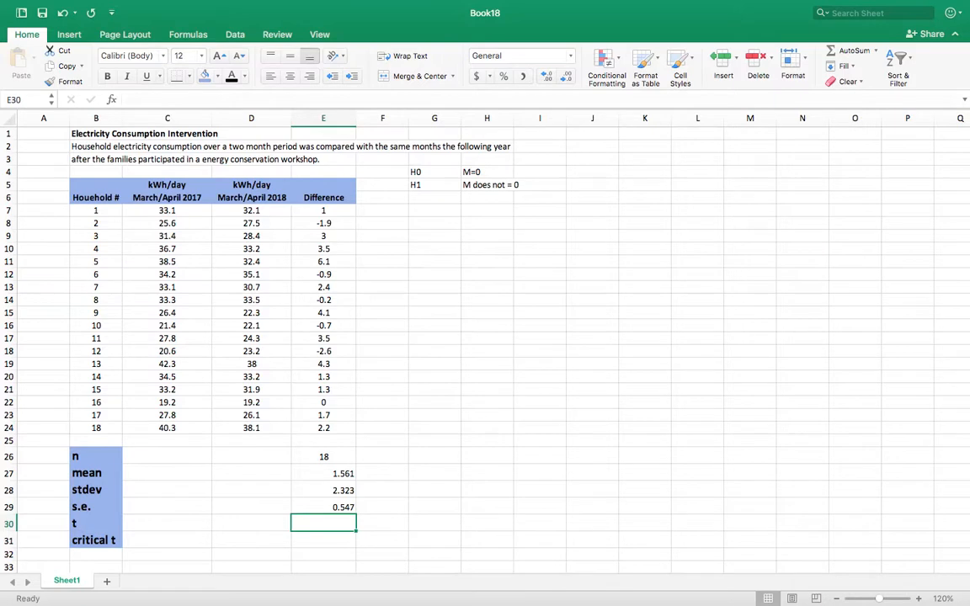
text(=E27)
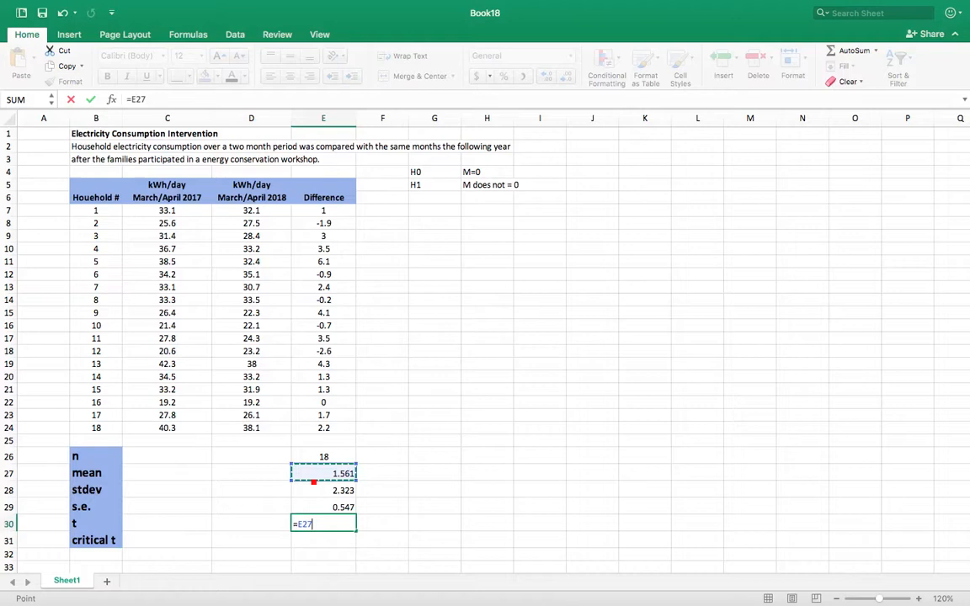
Finish t in E30 as =E27/E29, shown as 2.851 to three decimals.
text(/)
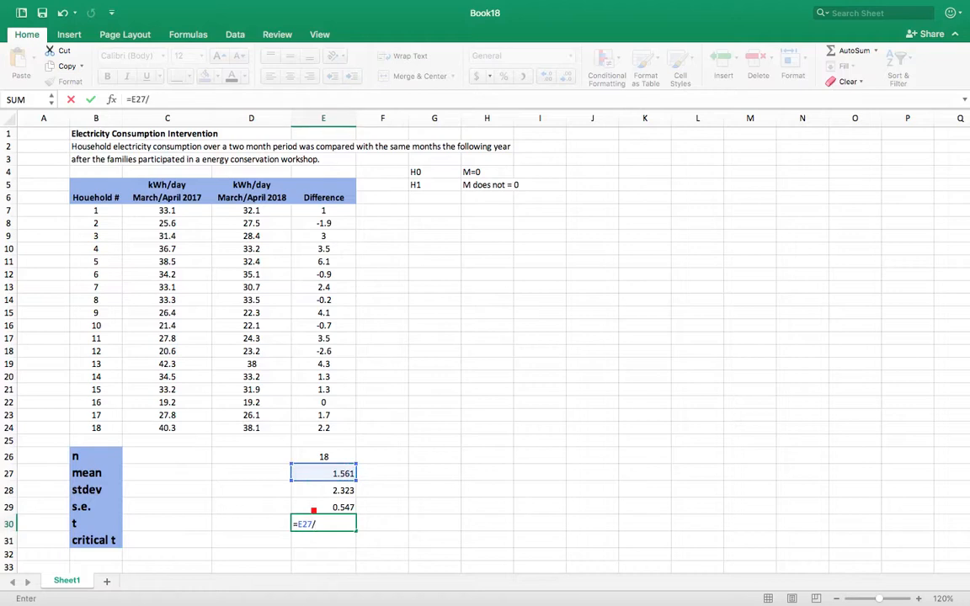
key(Return)
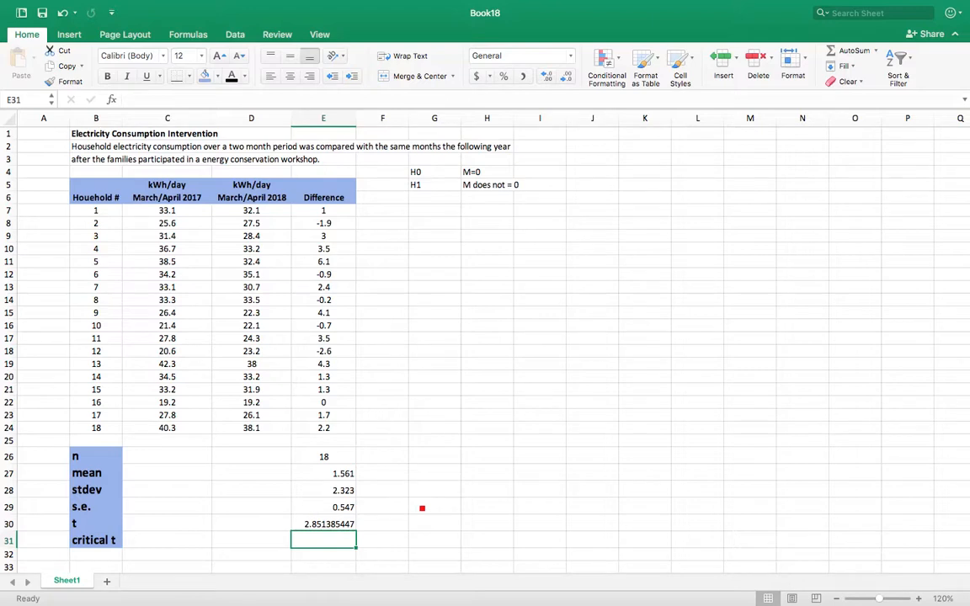
click(324, 524)
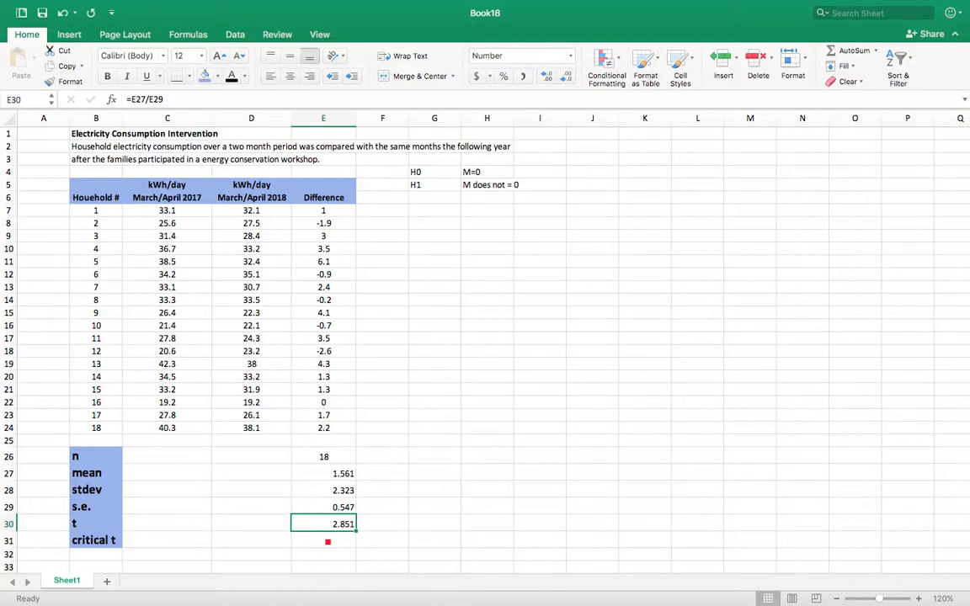
click(324, 539)
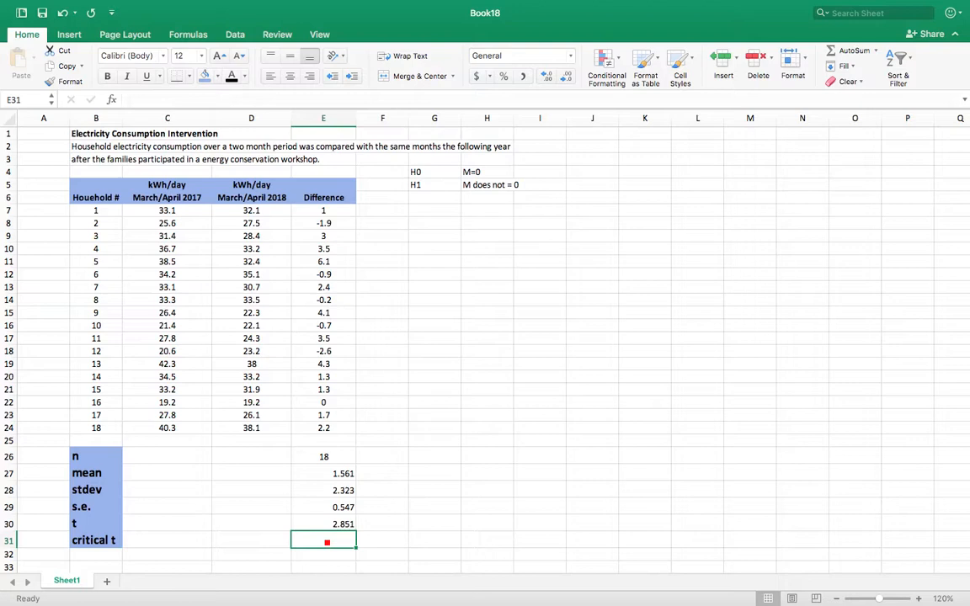
Compute critical t in E31 as =TINV(.05,E26-1), giving 2.11.
text(=tinv)
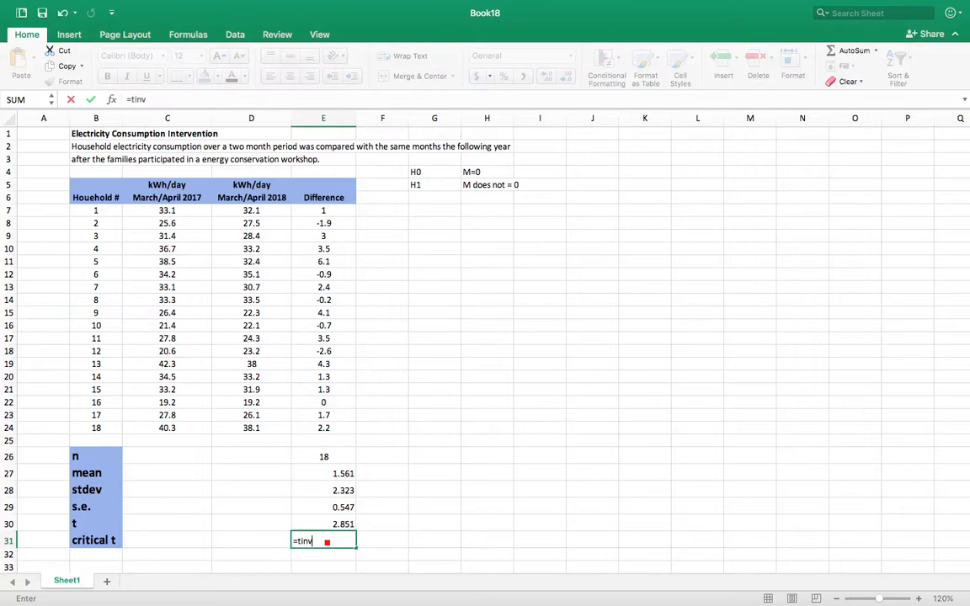
text(()
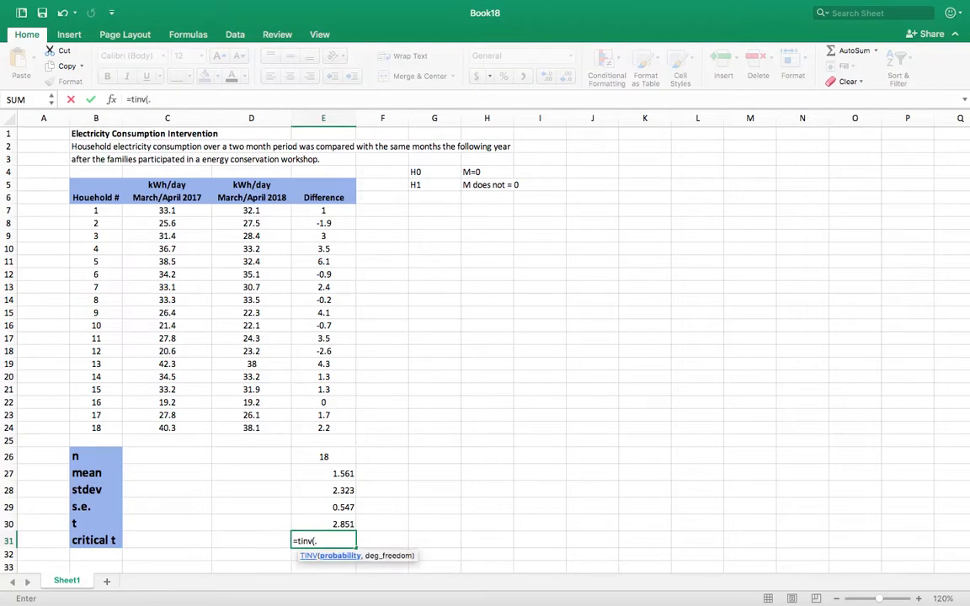
text(.05)
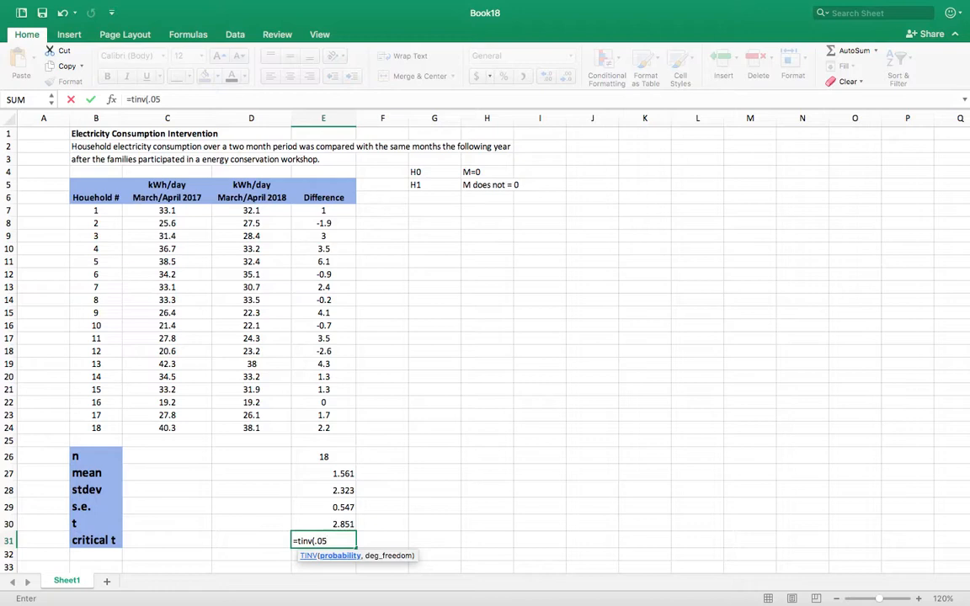
text(,)
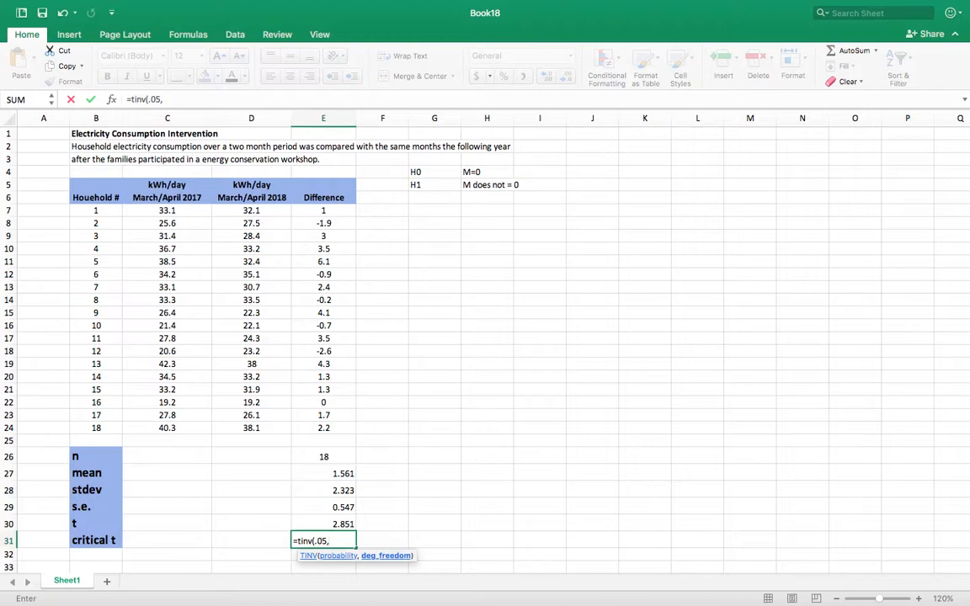
click(324, 457)
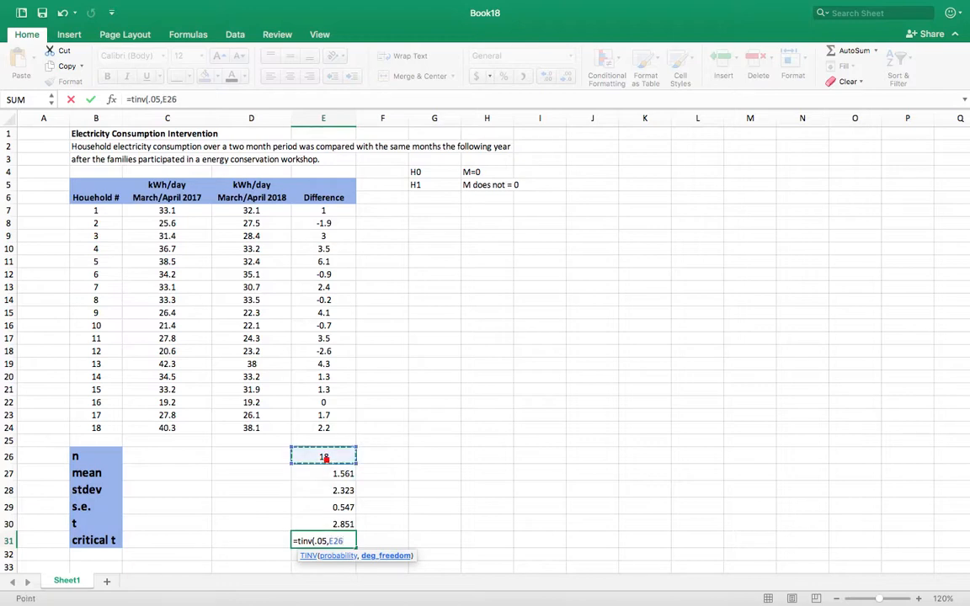
text(-1)
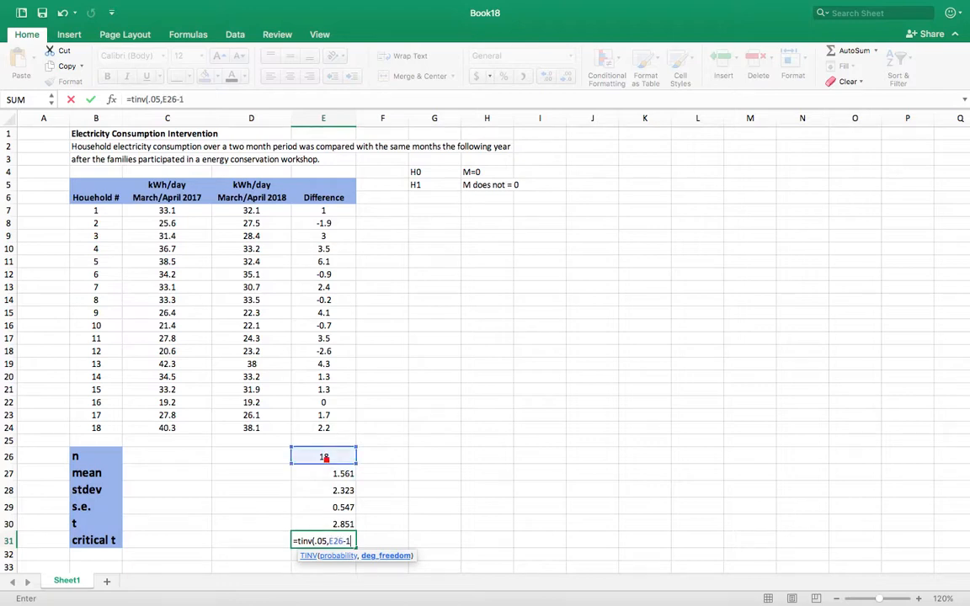
key(Return)
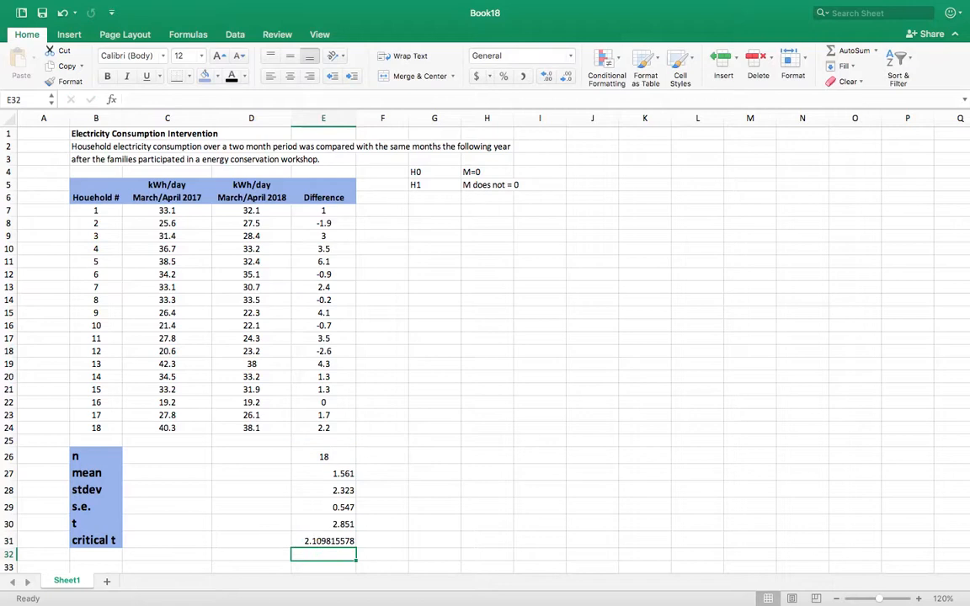
click(324, 540)
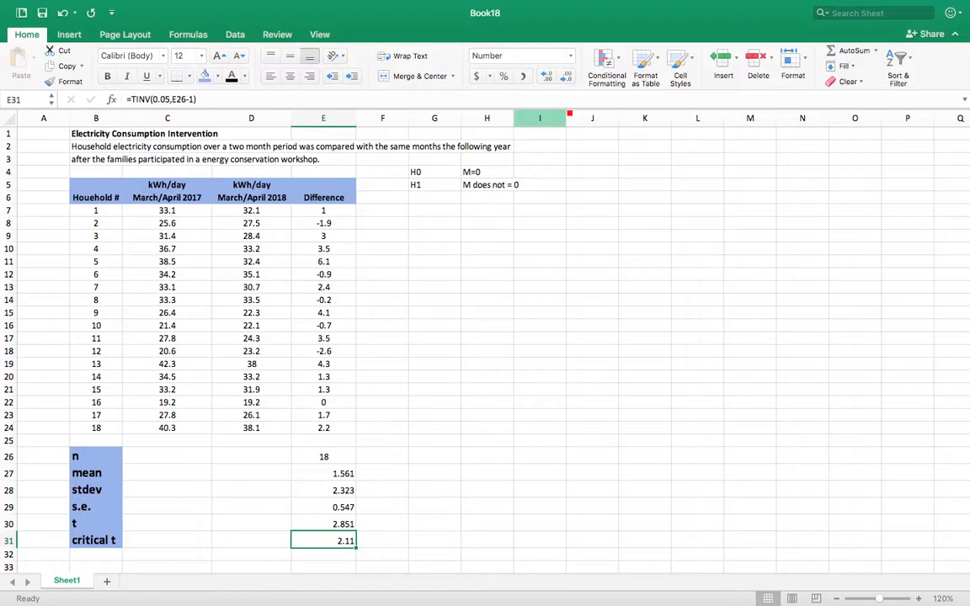
Display critical t as 2.110 and compare it with the t value 2.851 in E30.
click(323, 523)
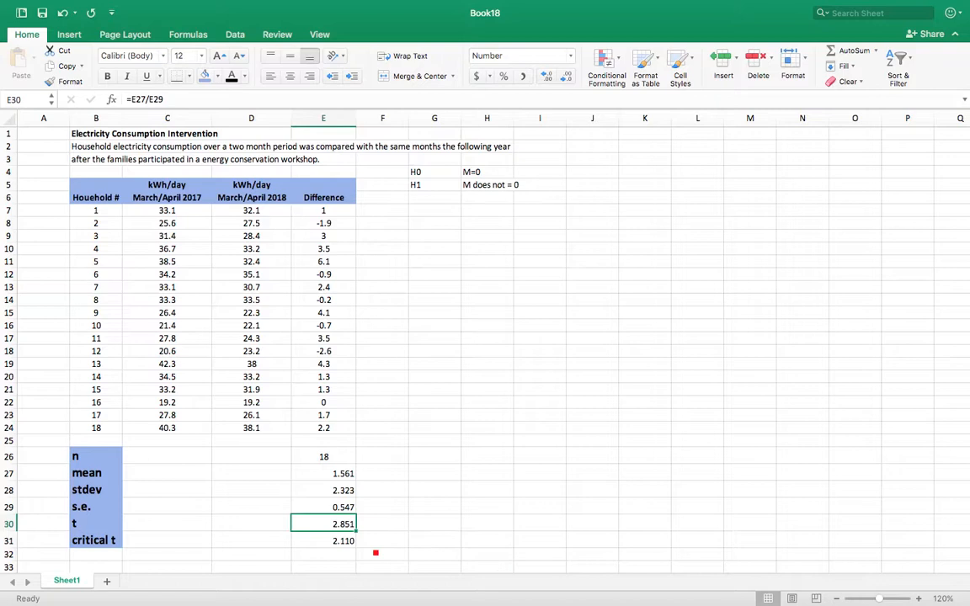
click(324, 540)
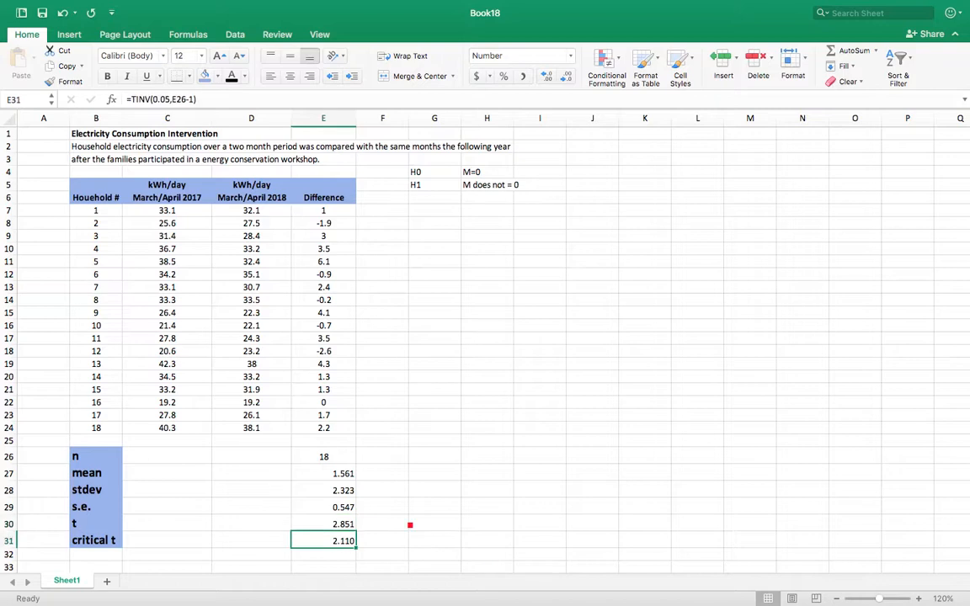
click(324, 524)
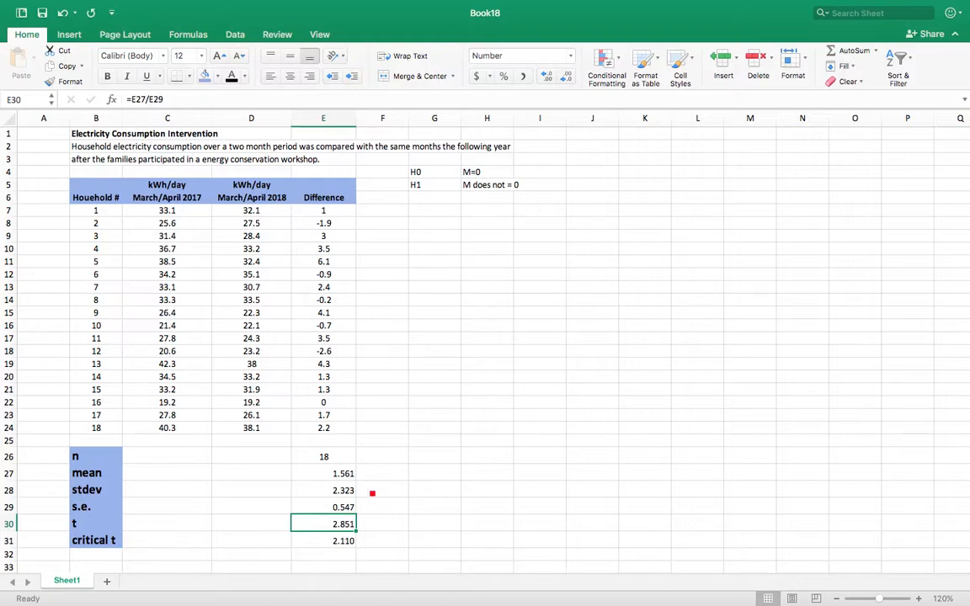
mouse_move(408, 300)
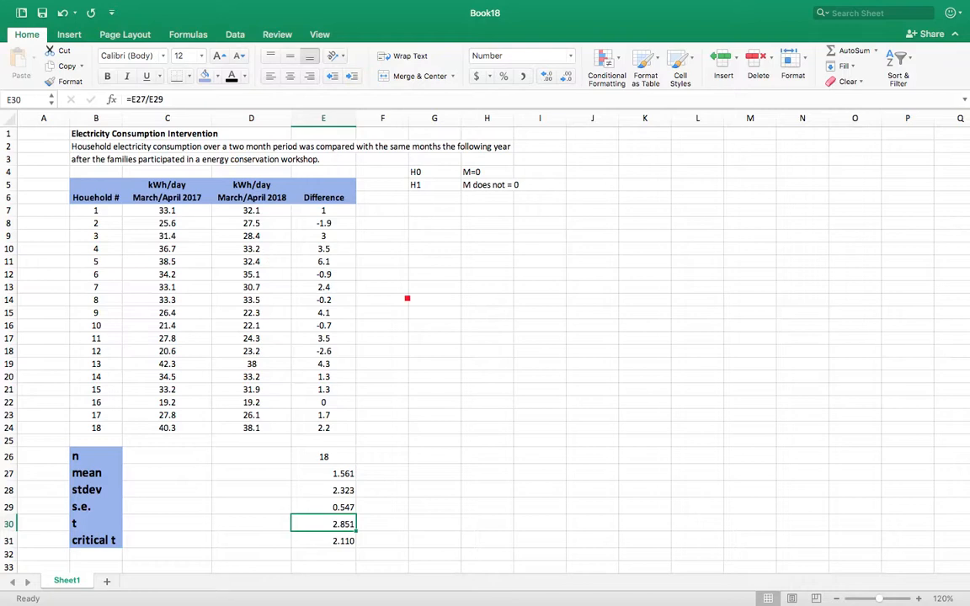
mouse_move(401, 258)
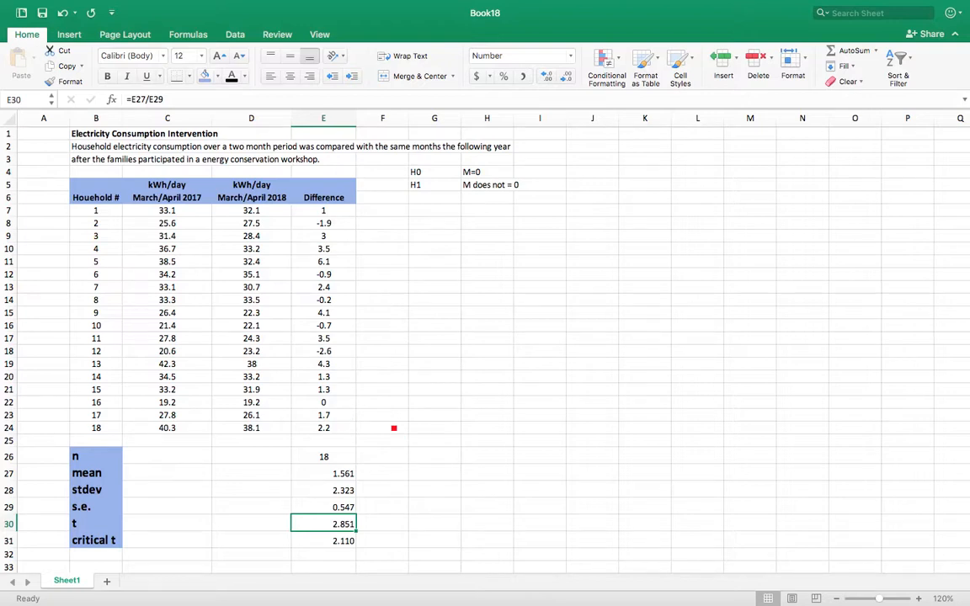
Choose t-Test: Paired Two Sample for Means from the Data Analysis tools.
click(236, 33)
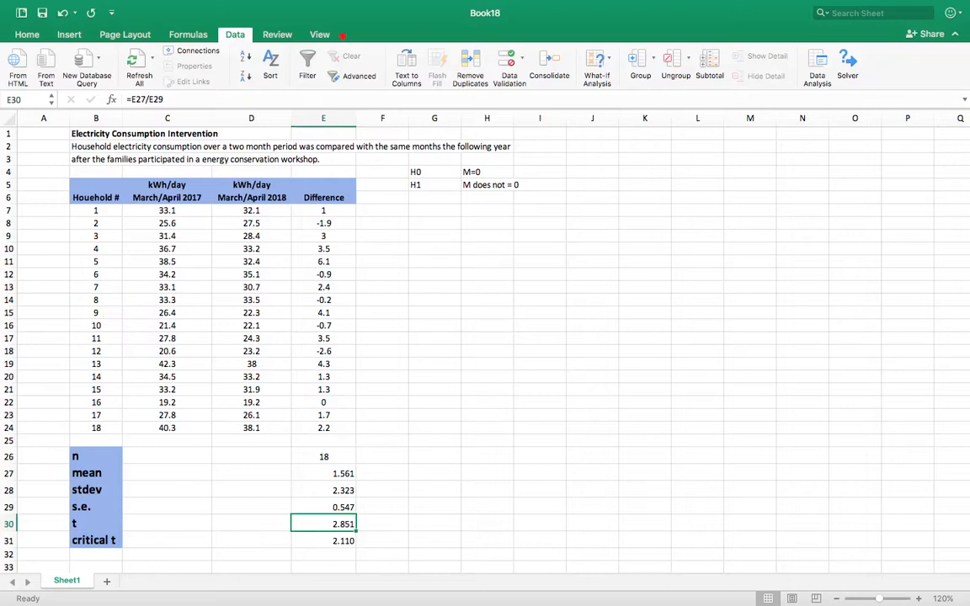
click(815, 68)
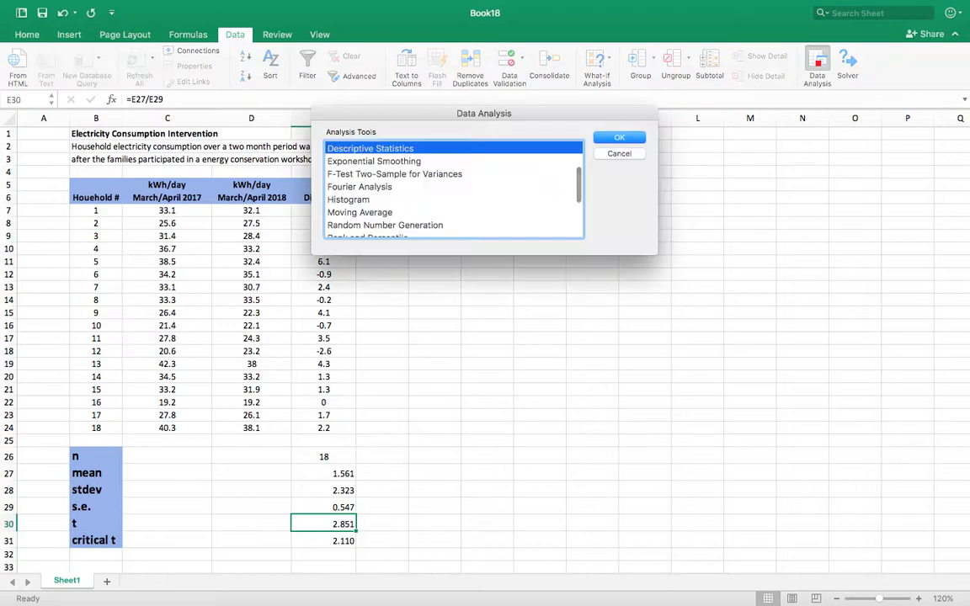
scroll(down, 3)
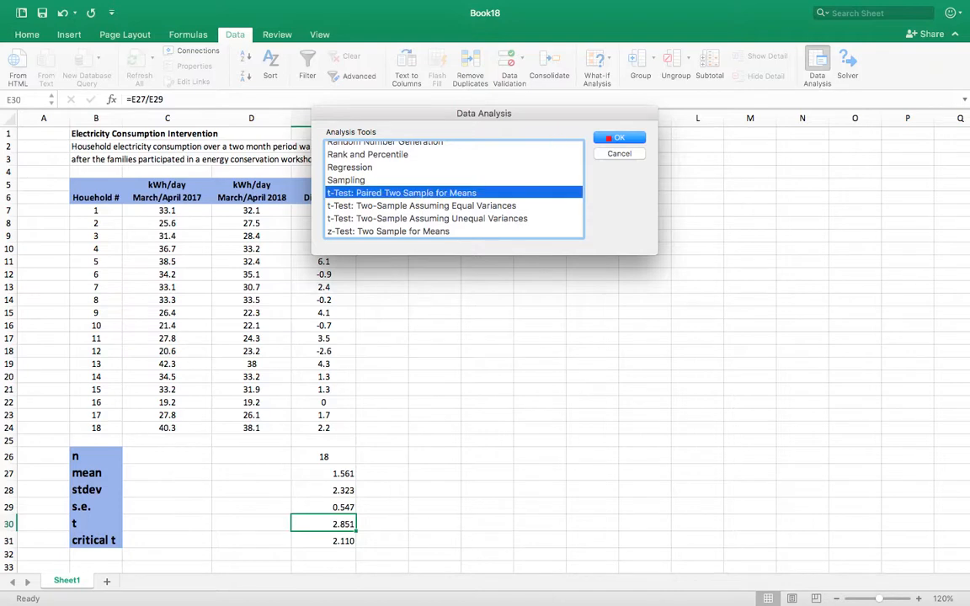
click(620, 139)
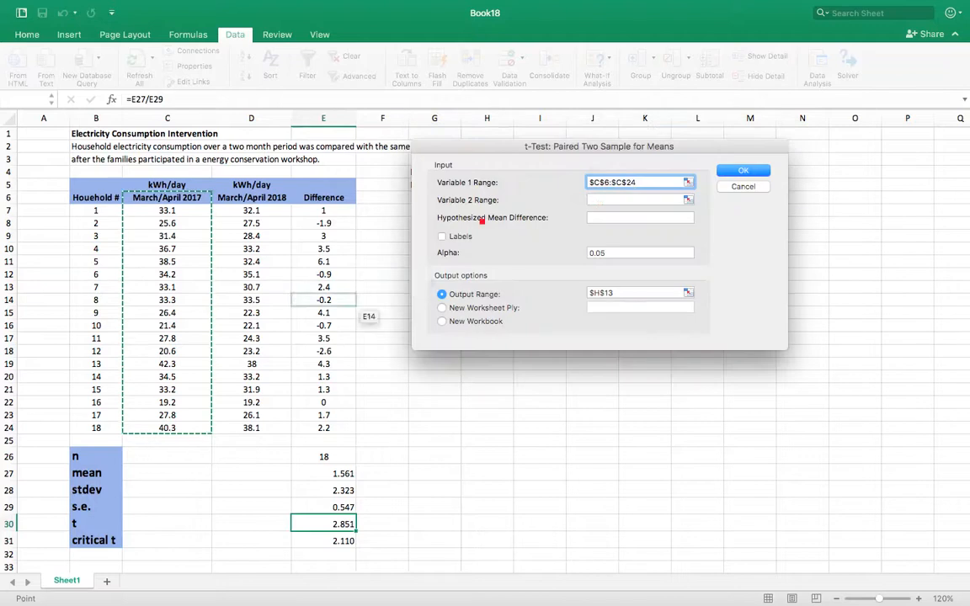
Set Variable 2 Range $D$6:$D$24, tick Labels, and run the test with output at G8.
click(640, 199)
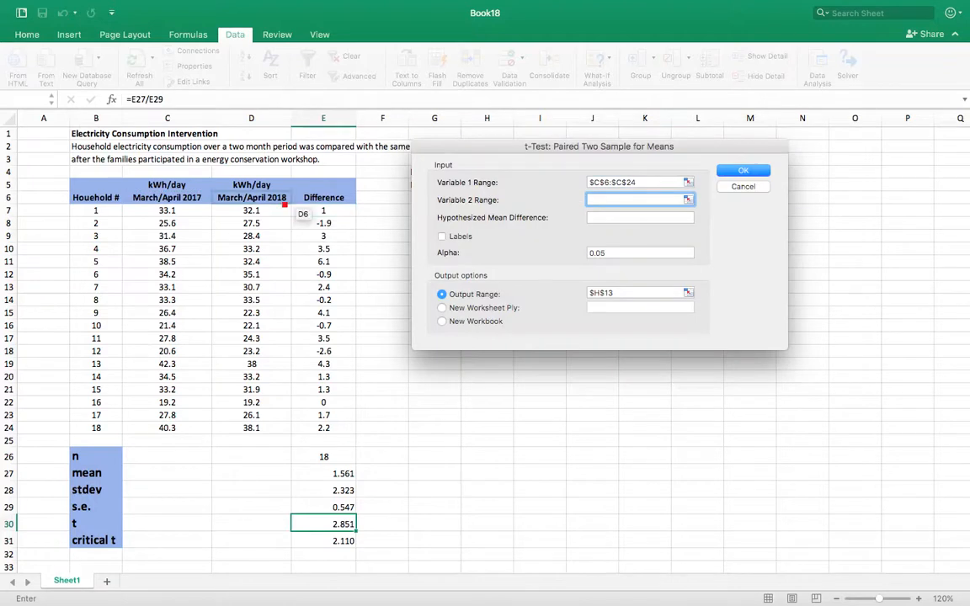
drag(251, 209, 251, 428)
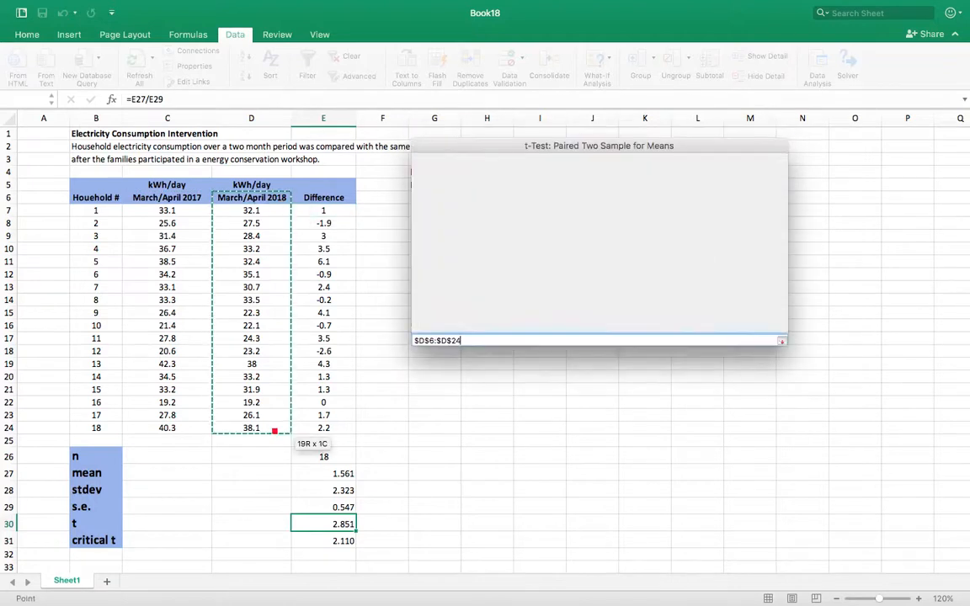
click(782, 340)
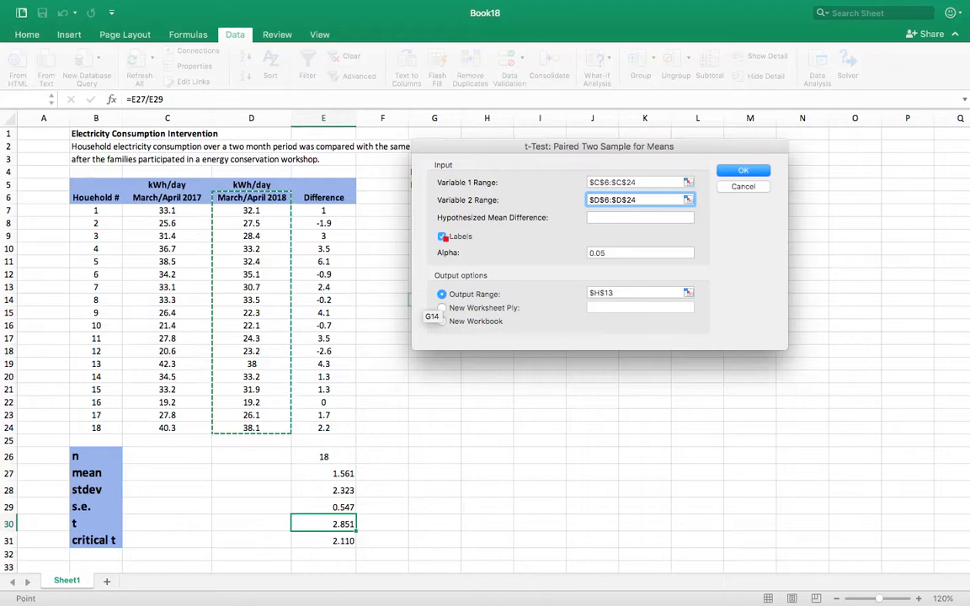
click(636, 293)
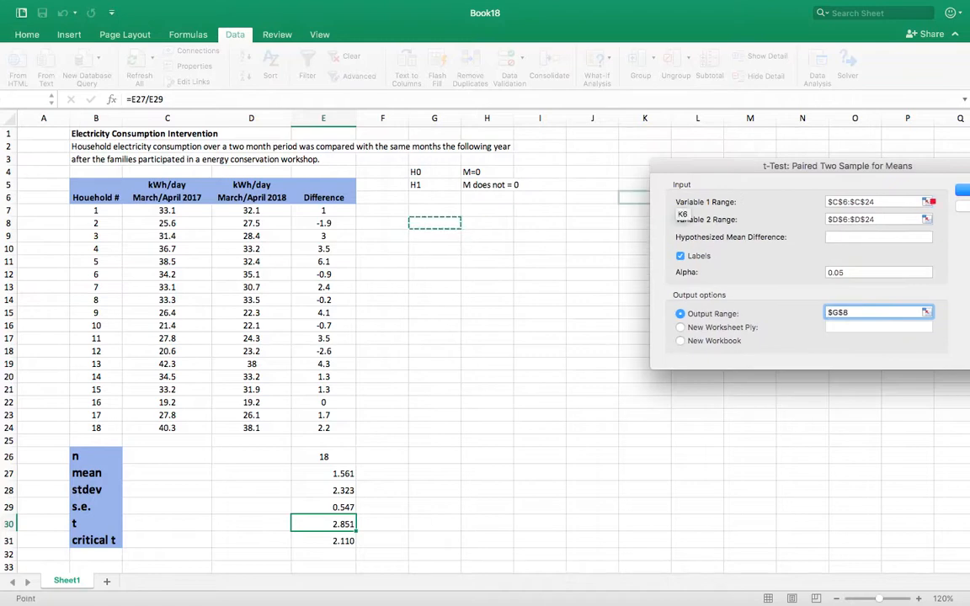
click(964, 189)
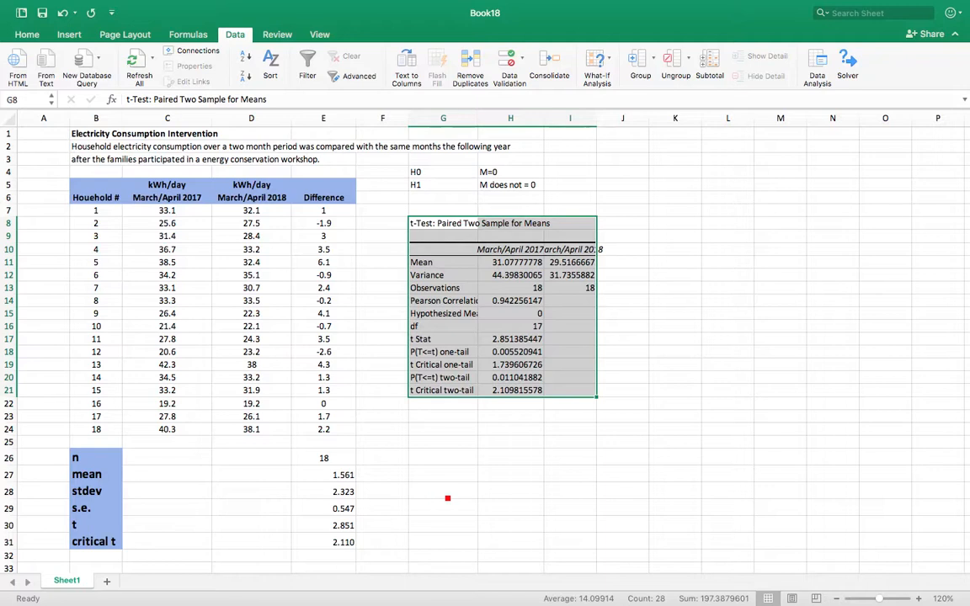
Review the t-test output table in G8:I21 and deselect it.
click(443, 492)
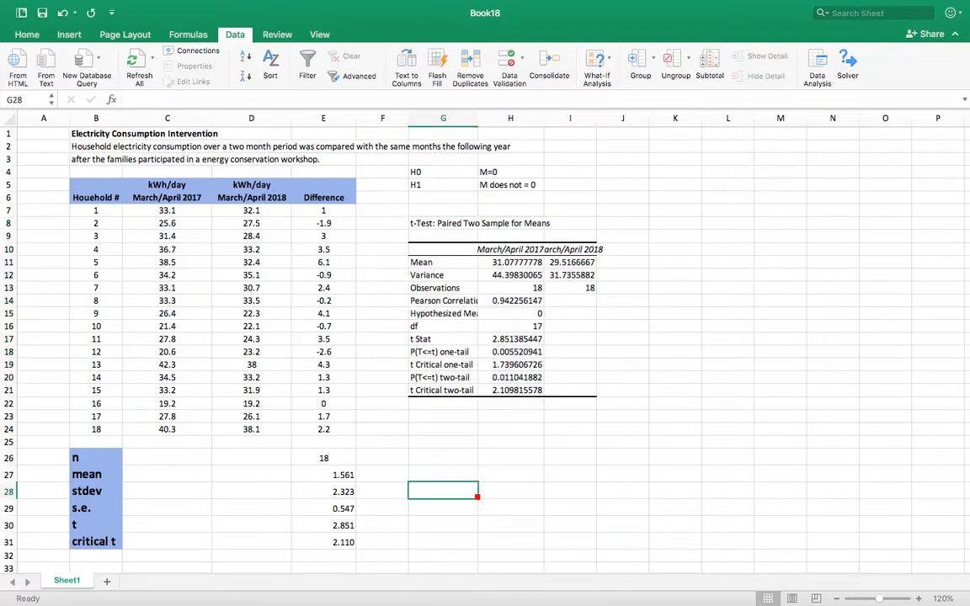